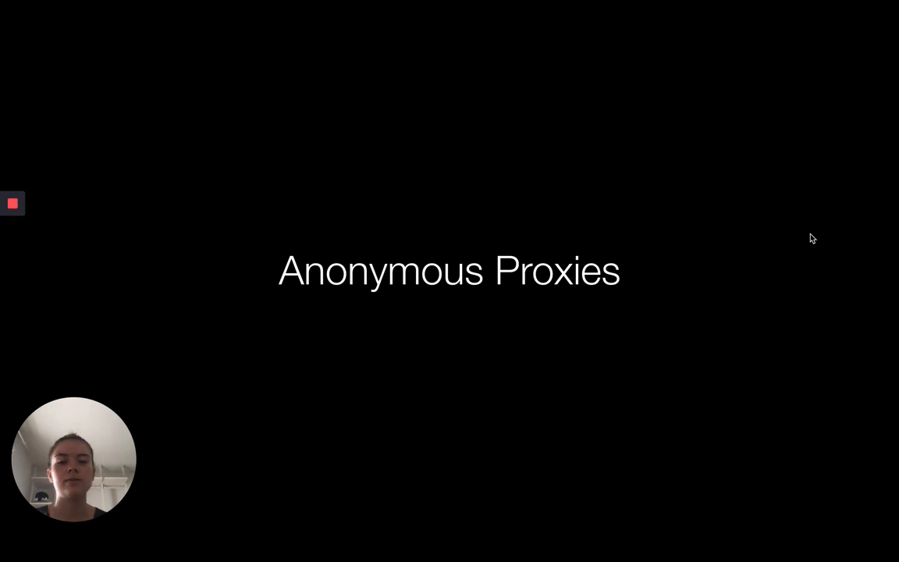
{"action": "mouse_move", "coordinate": [144, 268]}
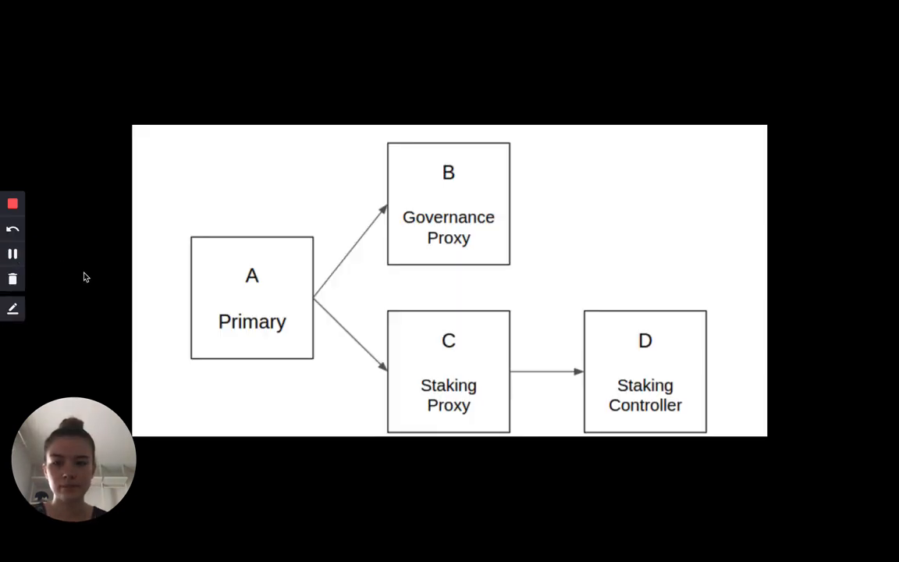
{"action": "mouse_move", "coordinate": [174, 278]}
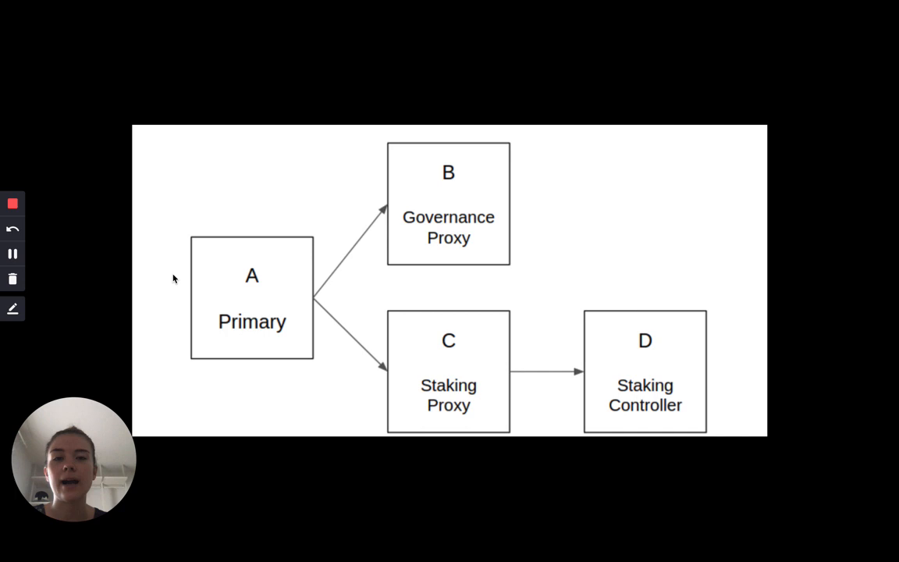
{"action": "mouse_move", "coordinate": [29, 264]}
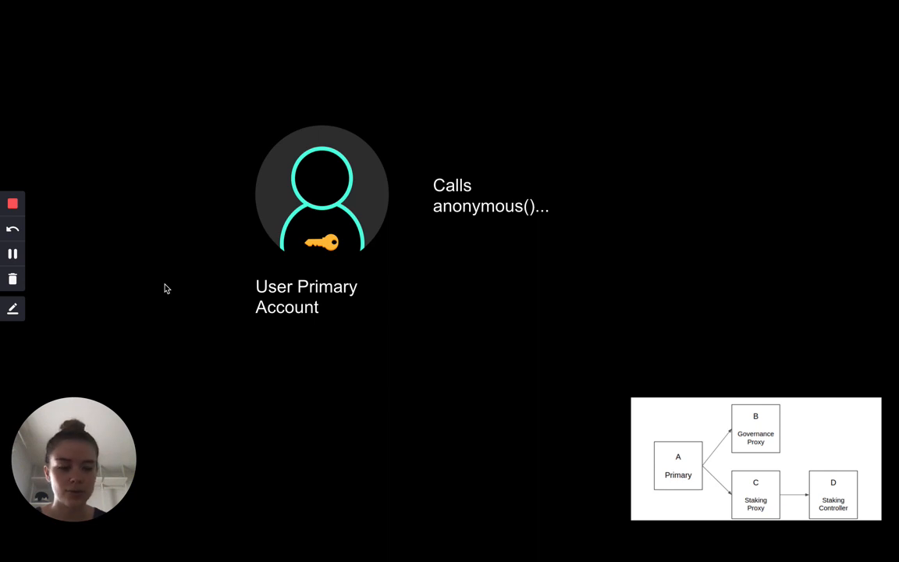
{"action": "mouse_move", "coordinate": [144, 278]}
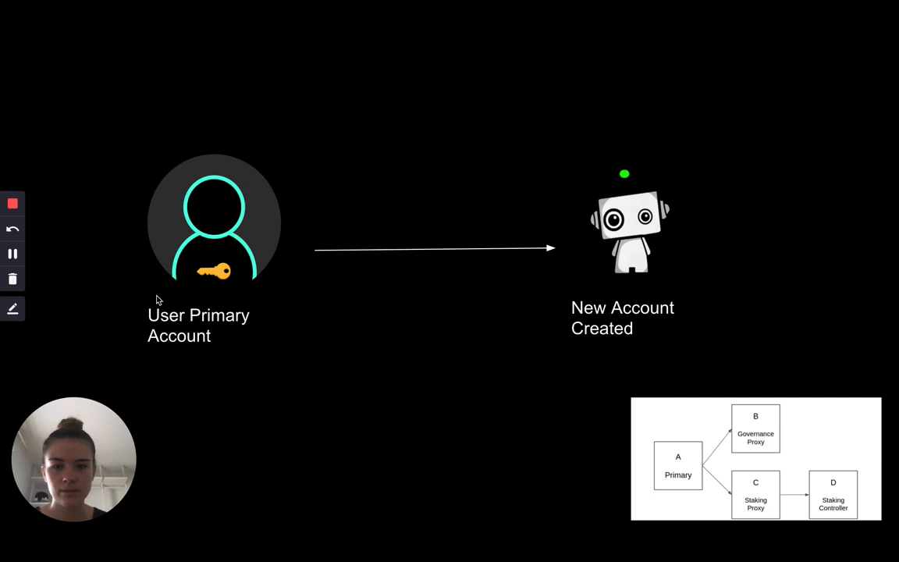
{"action": "mouse_move", "coordinate": [11, 255]}
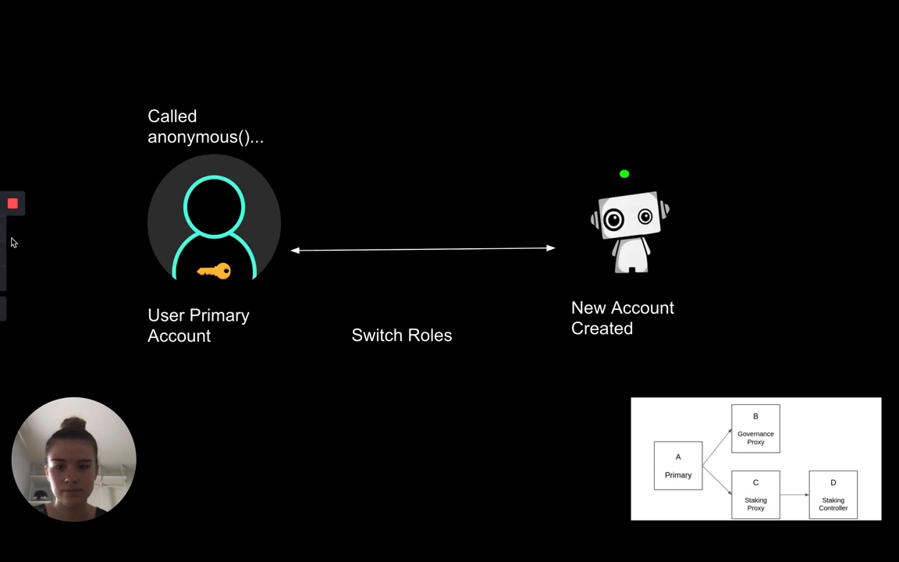
{"action": "mouse_move", "coordinate": [134, 275]}
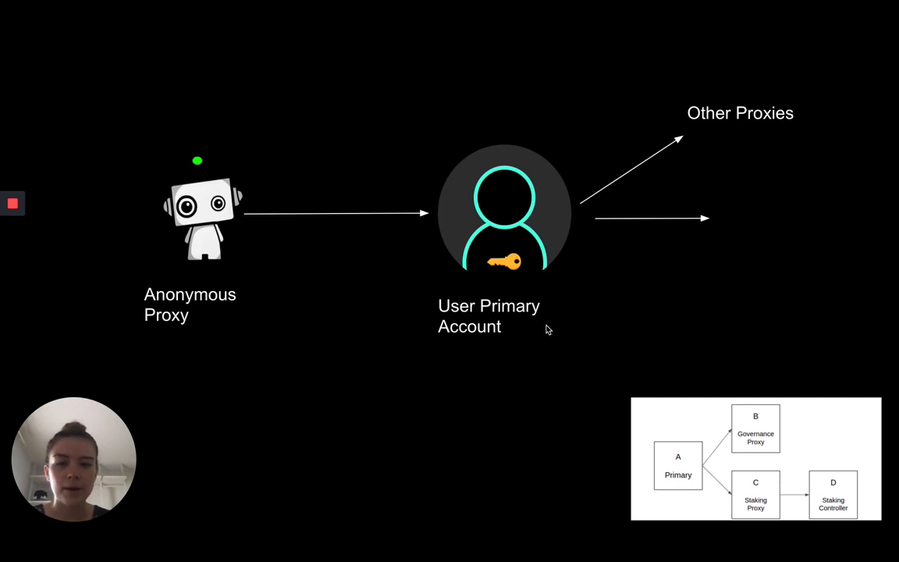
{"action": "mouse_move", "coordinate": [769, 400]}
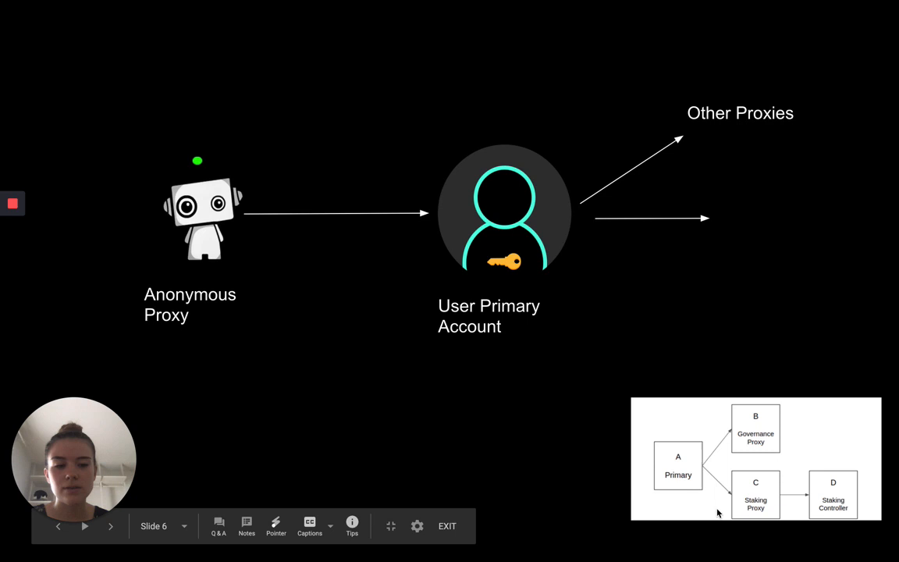
{"action": "mouse_move", "coordinate": [790, 433]}
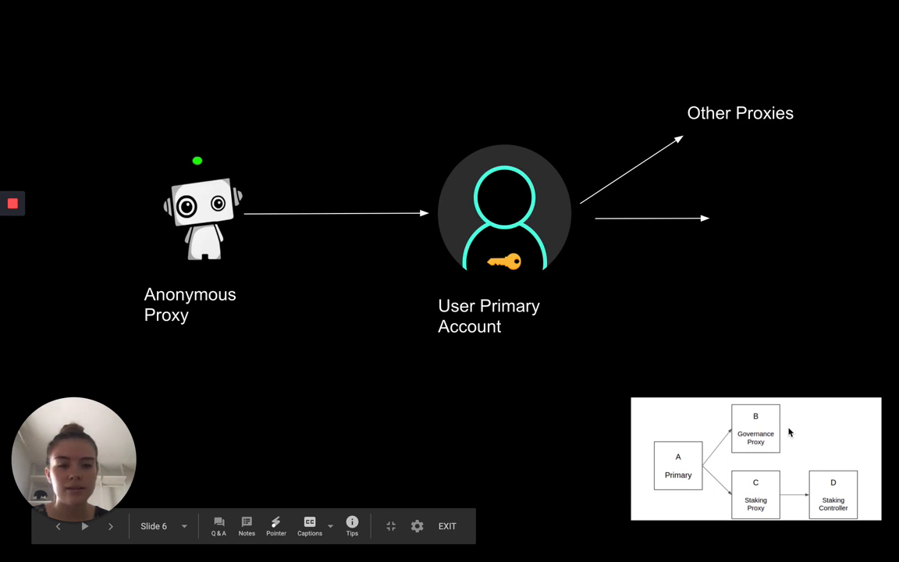
{"action": "mouse_move", "coordinate": [536, 401]}
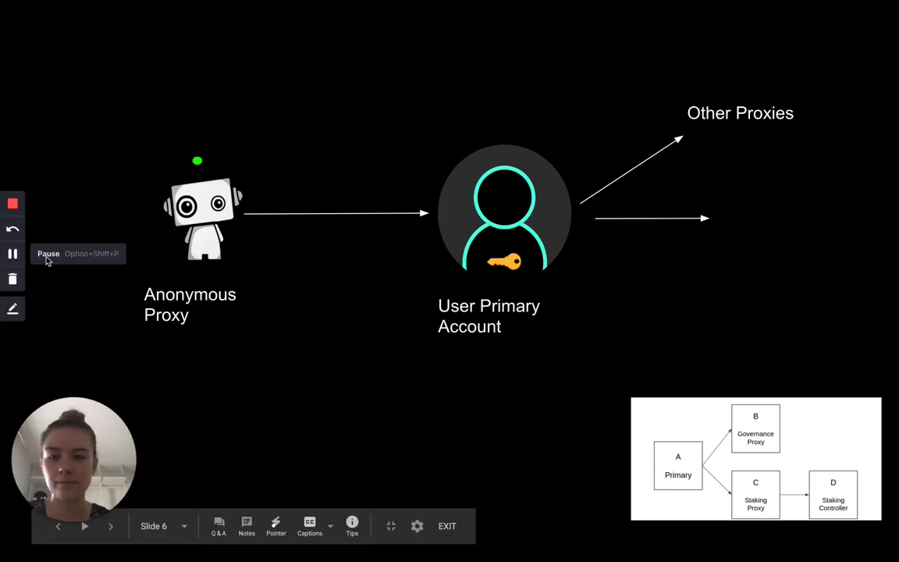
{"action": "mouse_move", "coordinate": [152, 279]}
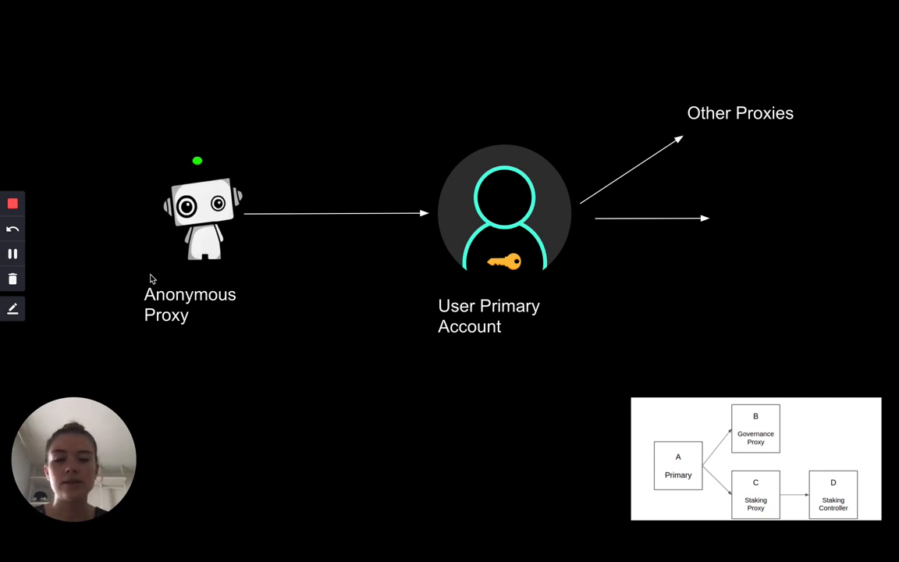
{"action": "mouse_move", "coordinate": [460, 108]}
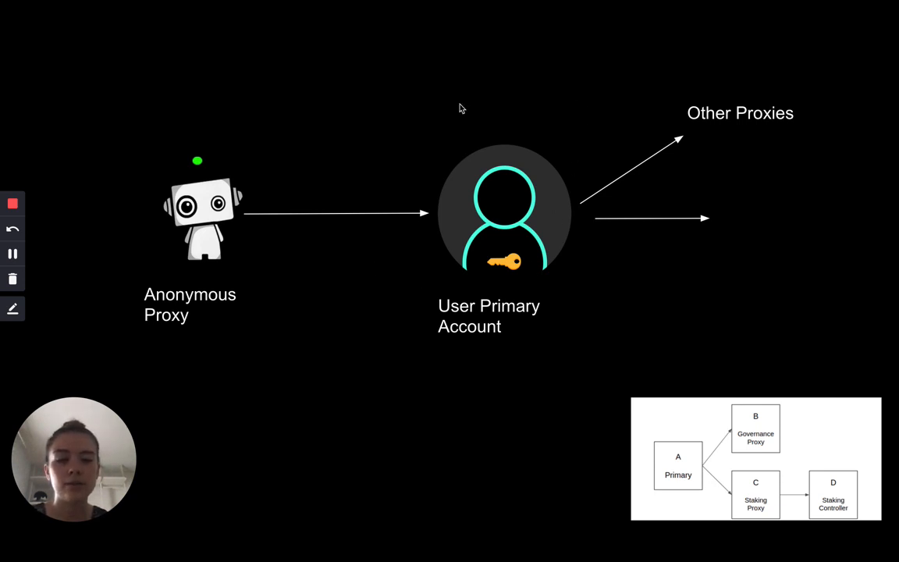
{"action": "mouse_move", "coordinate": [730, 280]}
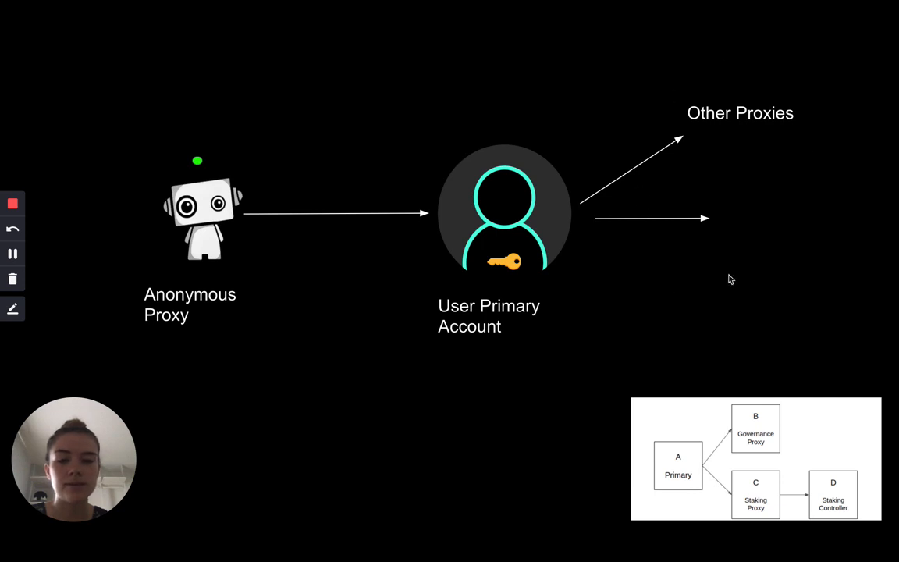
{"action": "mouse_move", "coordinate": [601, 334]}
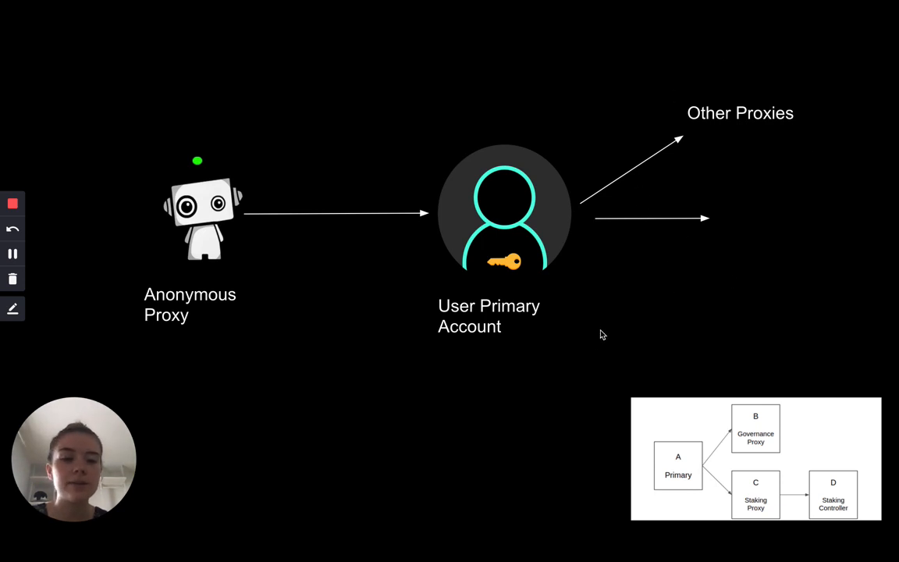
{"action": "mouse_move", "coordinate": [809, 431]}
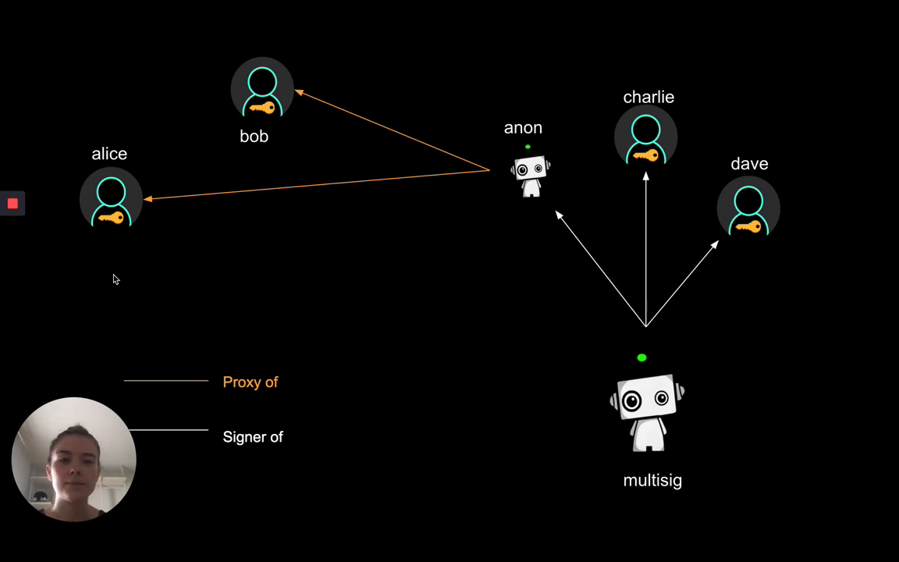
{"action": "mouse_move", "coordinate": [14, 254]}
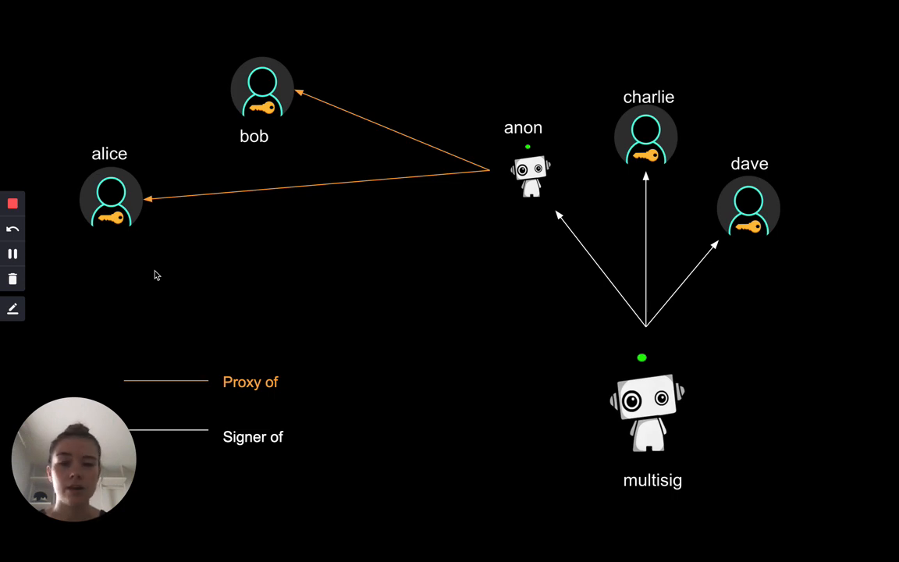
{"action": "mouse_move", "coordinate": [499, 155]}
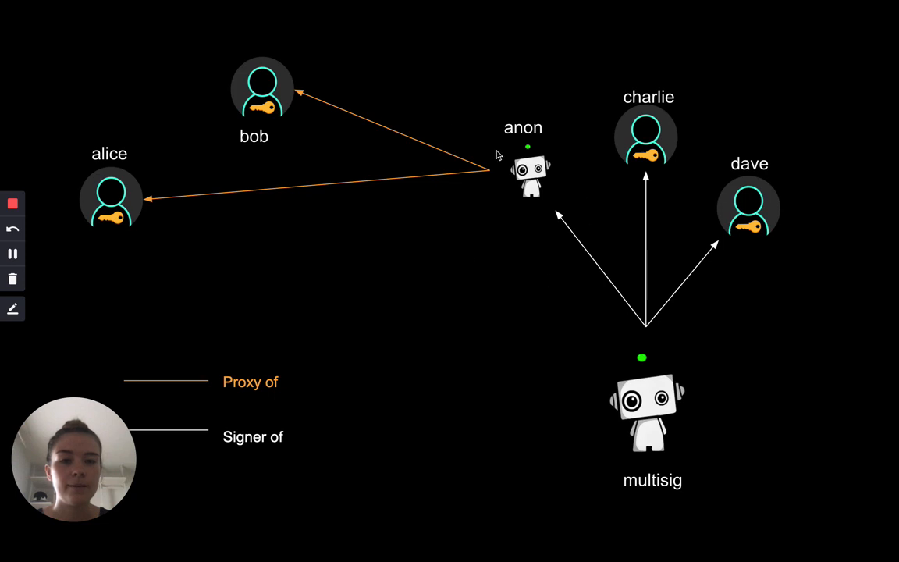
{"action": "mouse_move", "coordinate": [456, 142]}
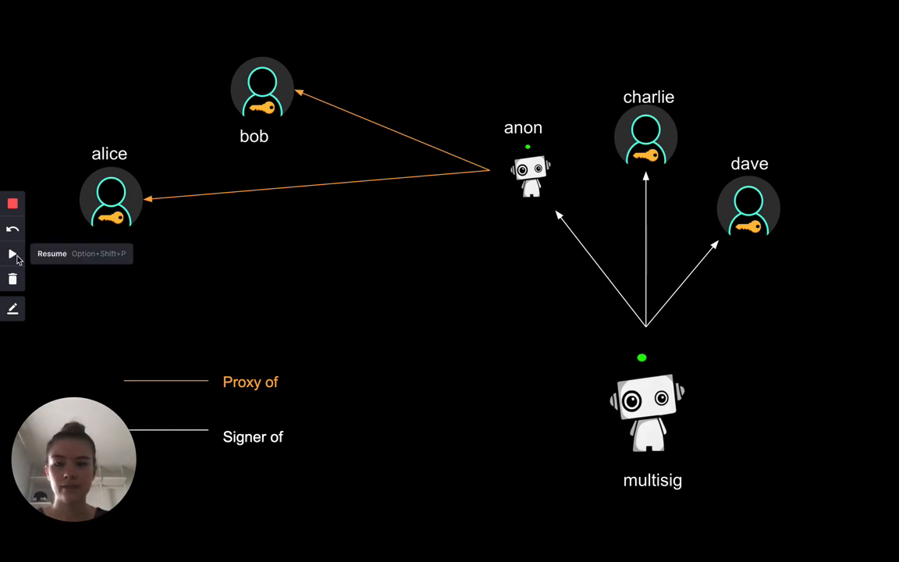
Stay on the multisig and anonymous proxy relationship diagram while it is explained
{"action": "left_click", "coordinate": [12, 253]}
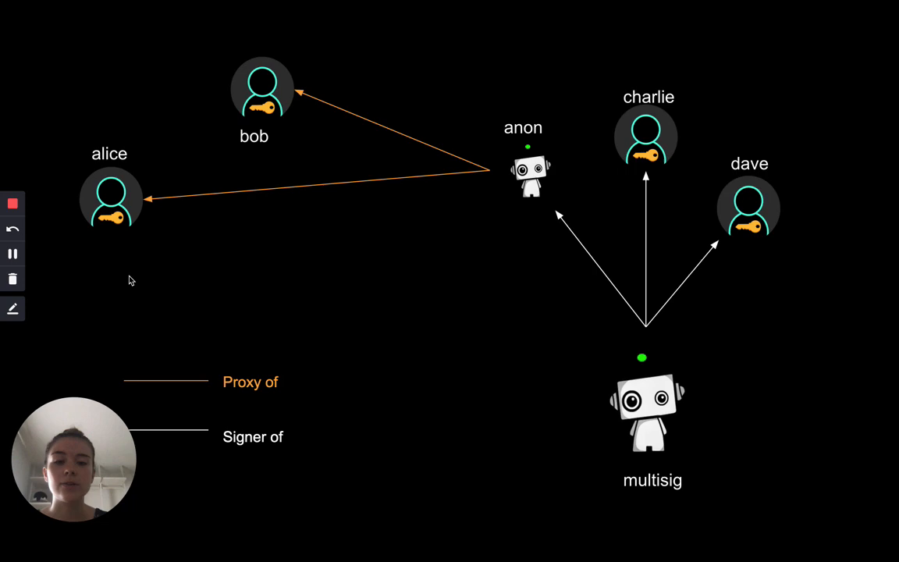
{"action": "mouse_move", "coordinate": [4, 241]}
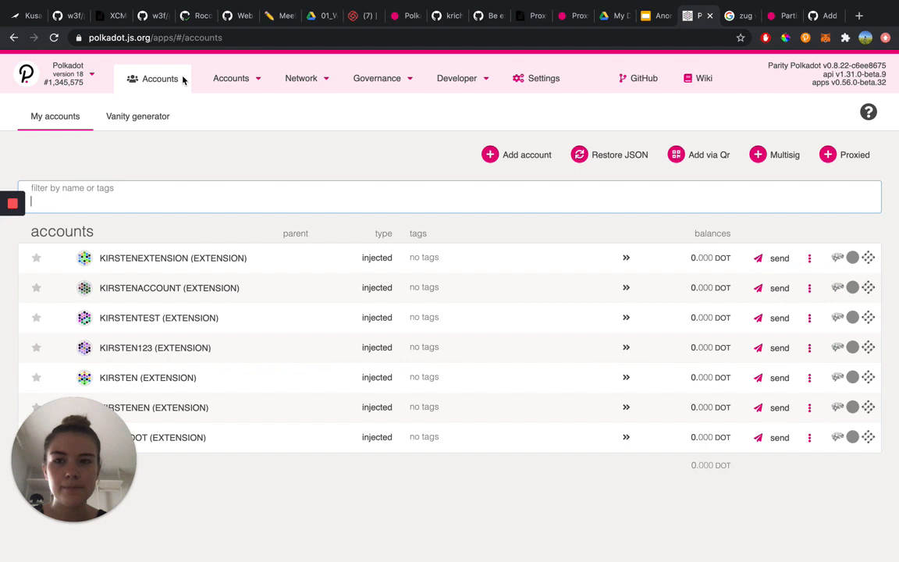
{"action": "mouse_move", "coordinate": [221, 175]}
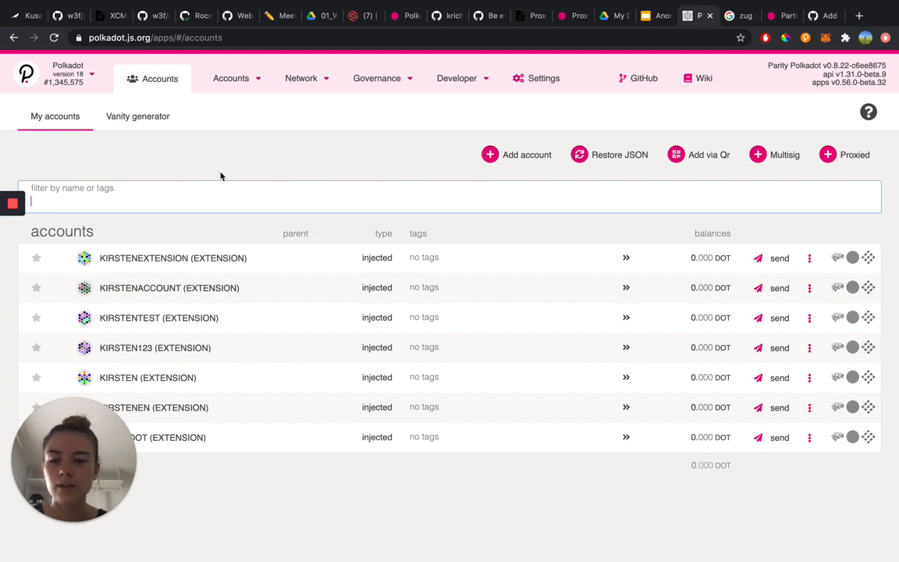
{"action": "mouse_move", "coordinate": [204, 125]}
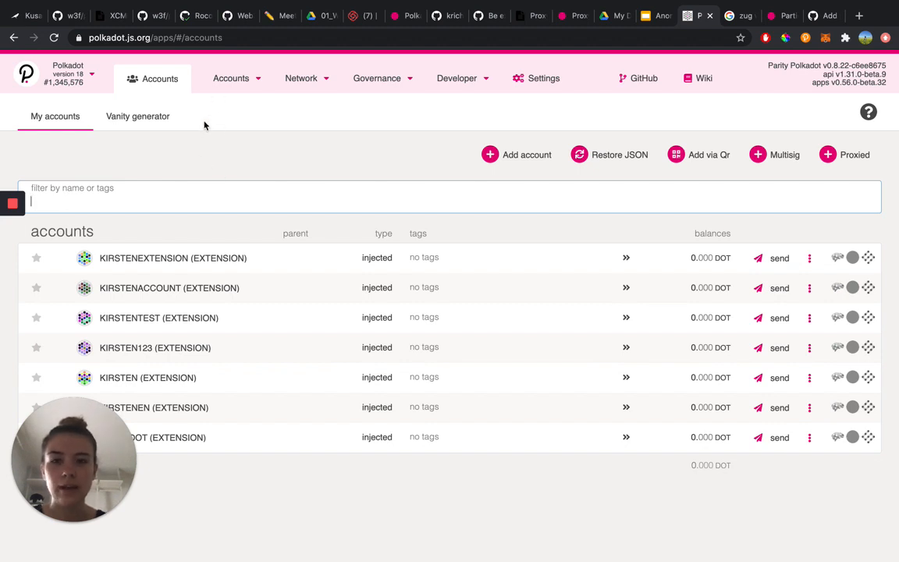
Show the network selector listing Polkadot hosted by Parity without switching networks
{"action": "left_click", "coordinate": [231, 78]}
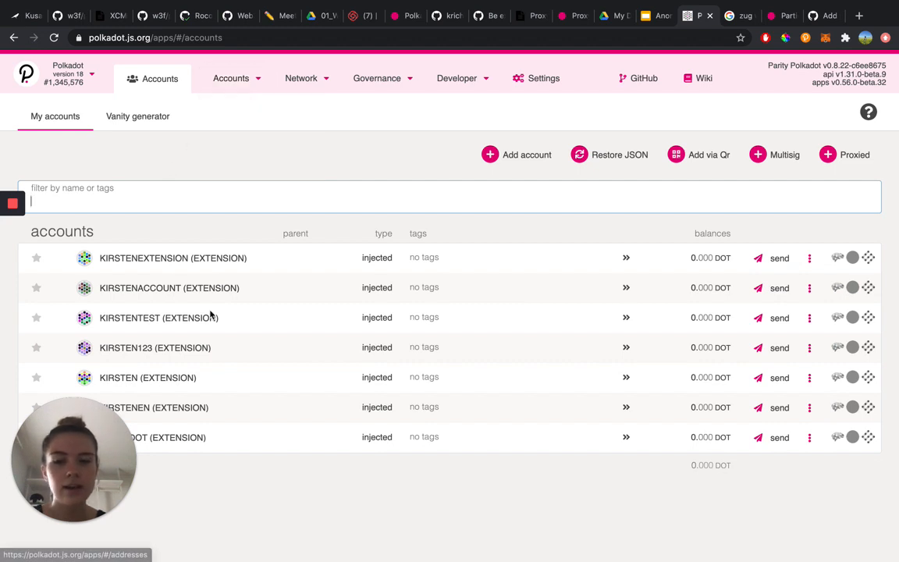
{"action": "mouse_move", "coordinate": [256, 439]}
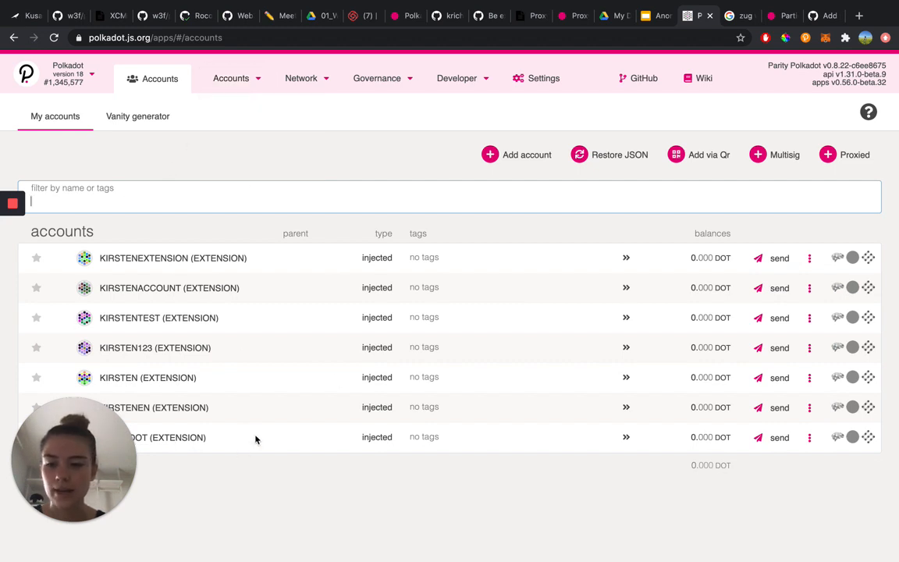
{"action": "mouse_move", "coordinate": [753, 187]}
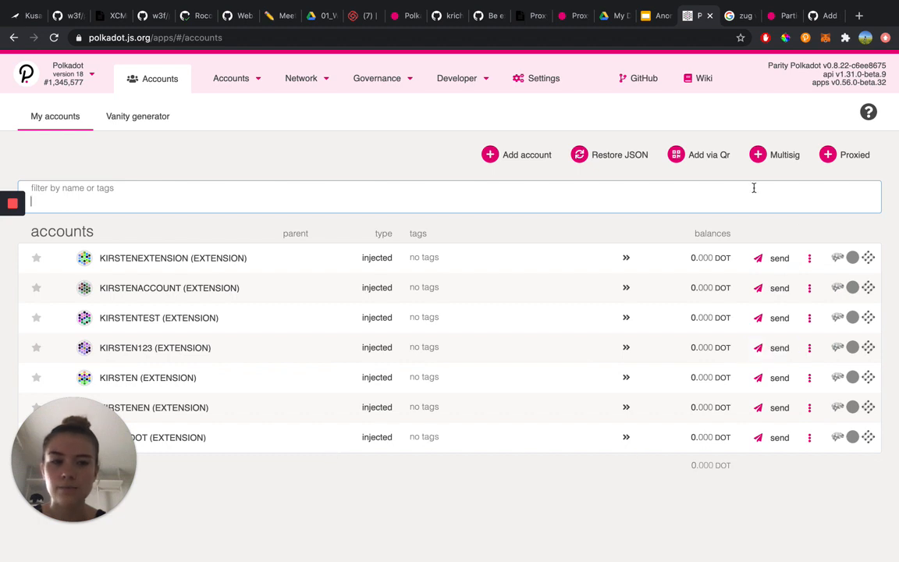
{"action": "mouse_move", "coordinate": [477, 196]}
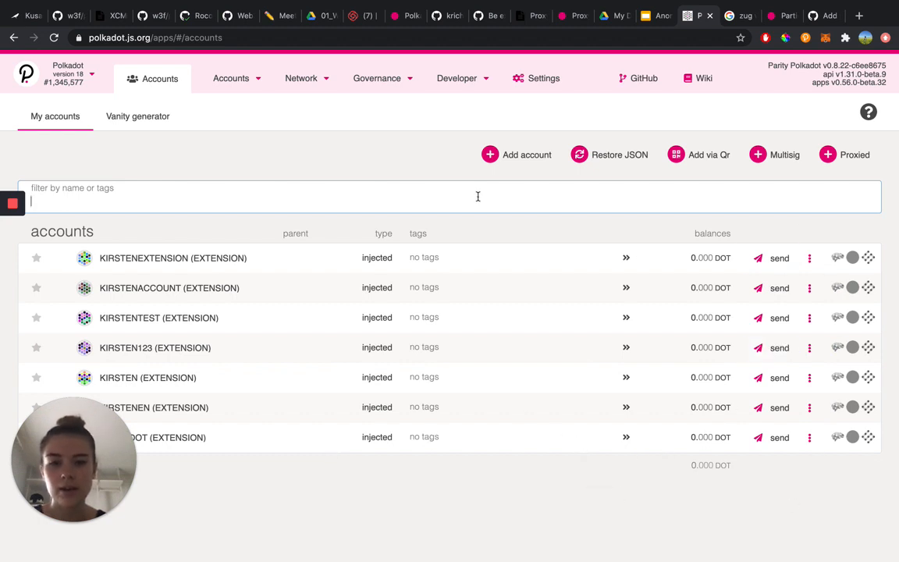
{"action": "mouse_move", "coordinate": [486, 246]}
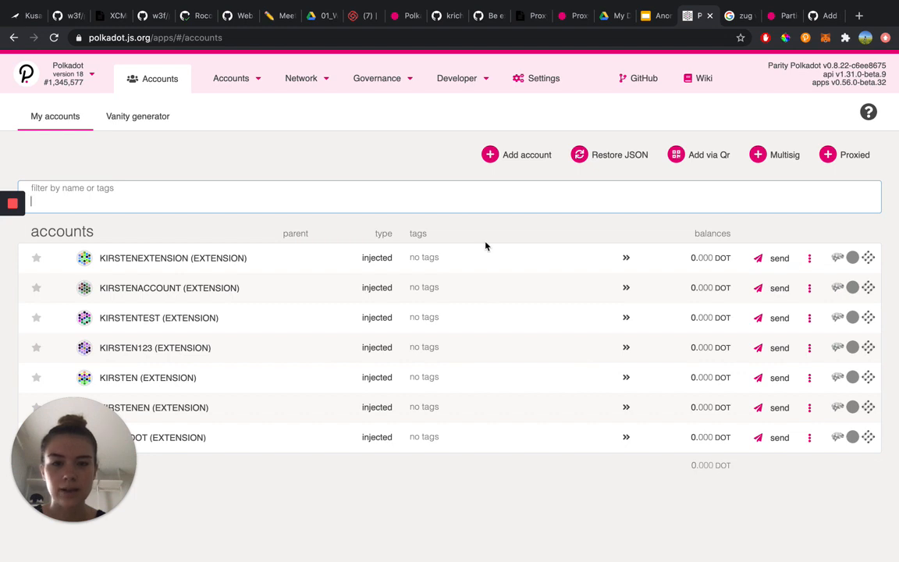
{"action": "mouse_move", "coordinate": [147, 151]}
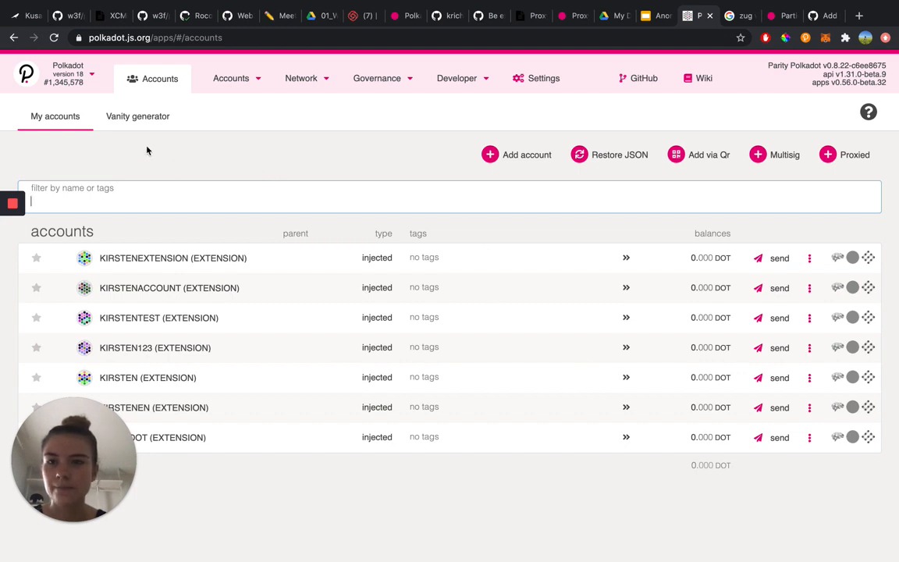
{"action": "mouse_move", "coordinate": [144, 180]}
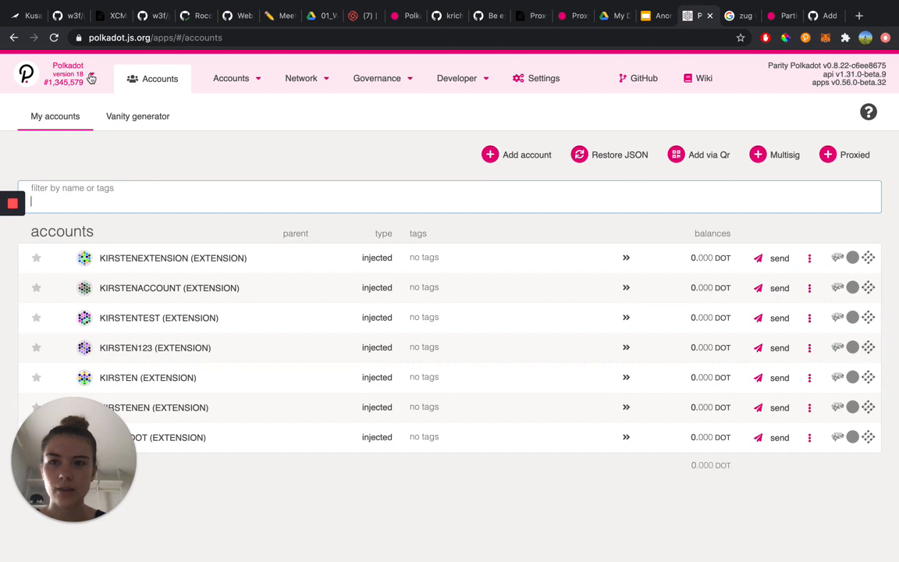
{"action": "left_click", "coordinate": [66, 74]}
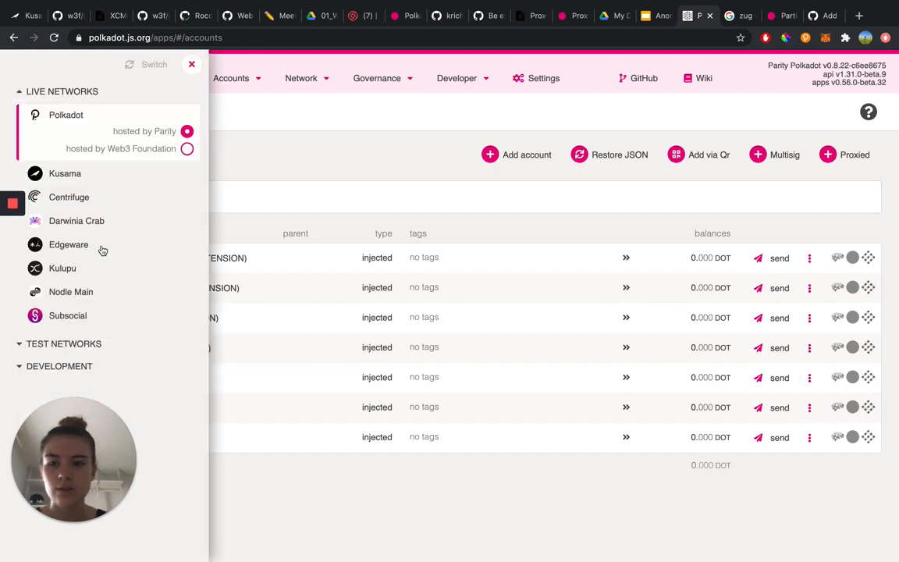
{"action": "mouse_move", "coordinate": [119, 204]}
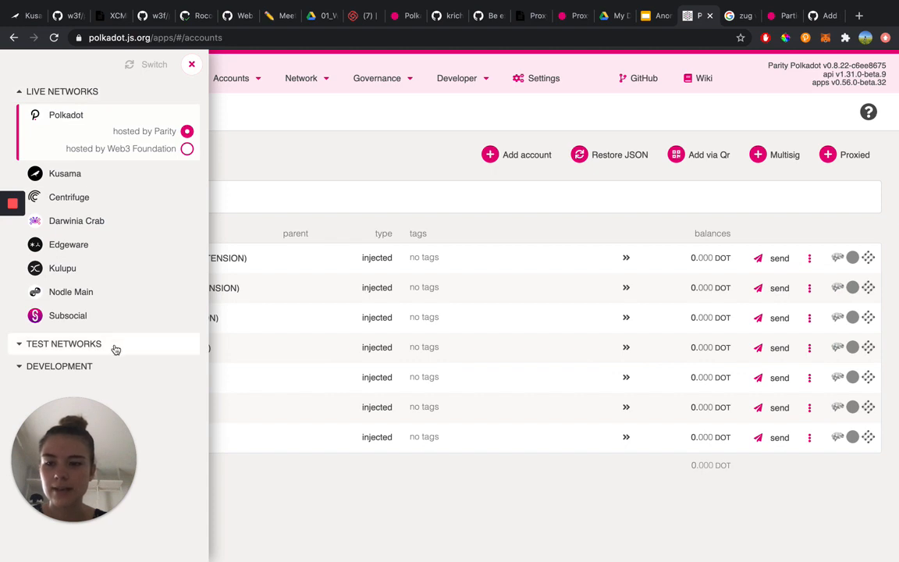
{"action": "mouse_move", "coordinate": [136, 375]}
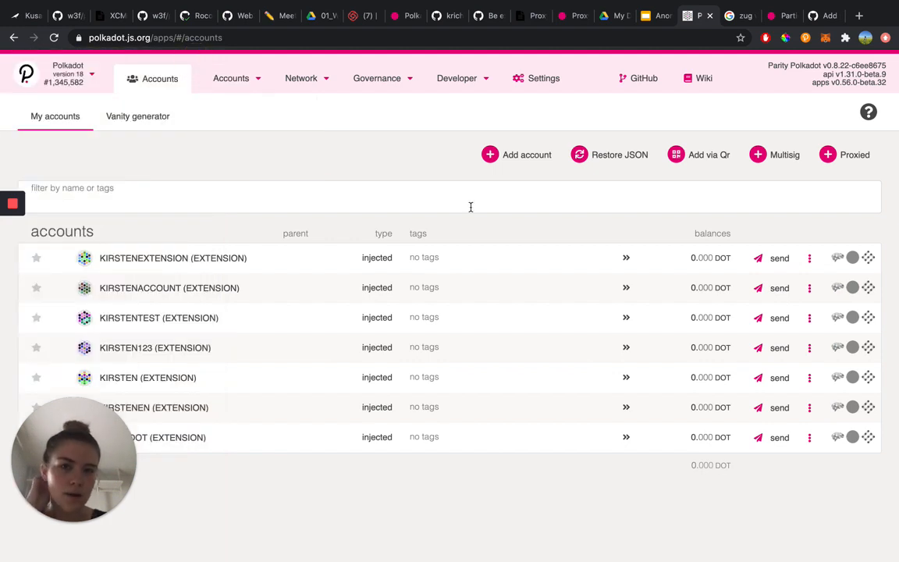
Go to Developer > Extrinsics and scroll the module list up to proxy
{"action": "left_click", "coordinate": [457, 78]}
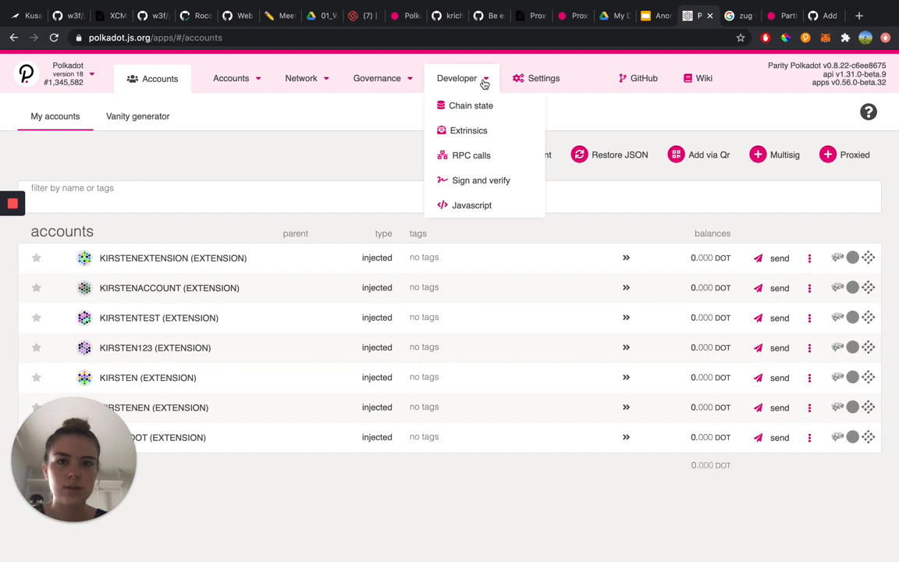
{"action": "mouse_move", "coordinate": [469, 131]}
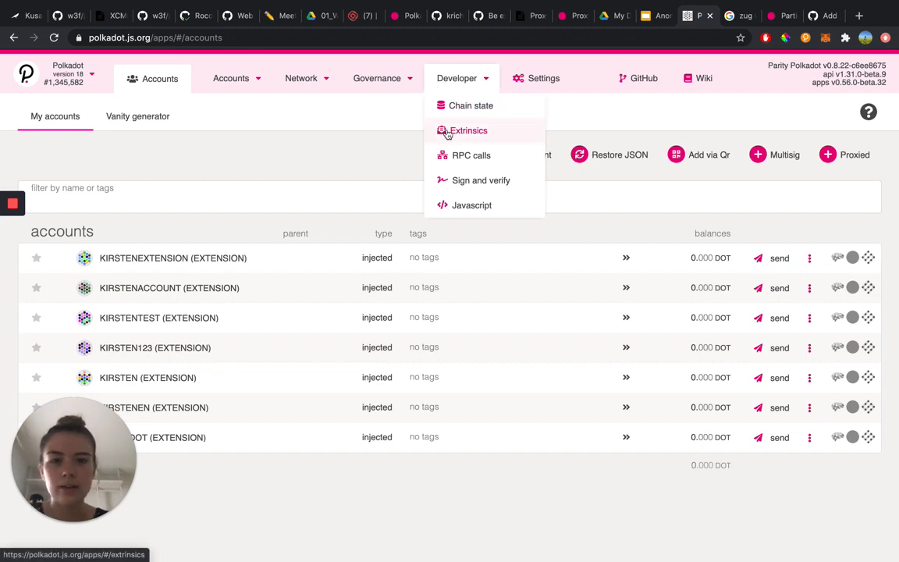
{"action": "left_click", "coordinate": [468, 130]}
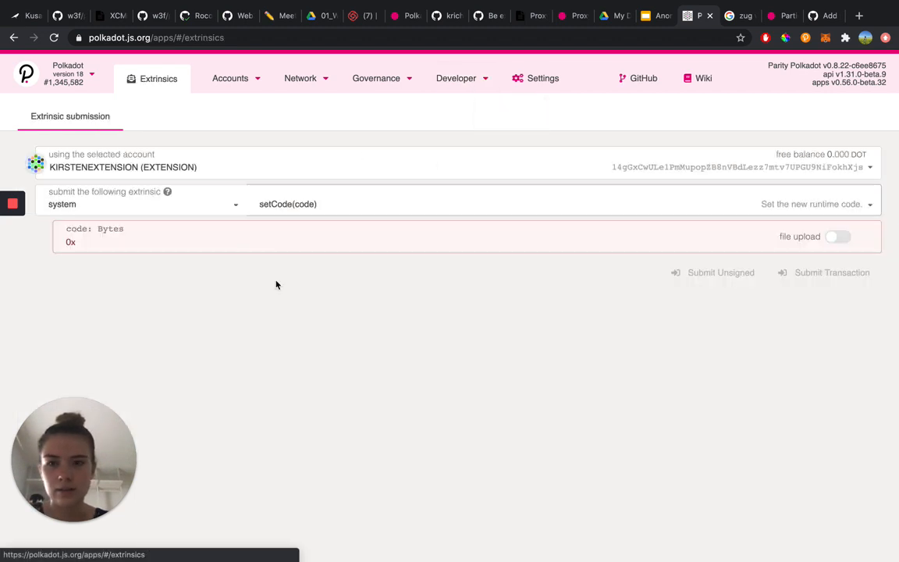
{"action": "mouse_move", "coordinate": [322, 363]}
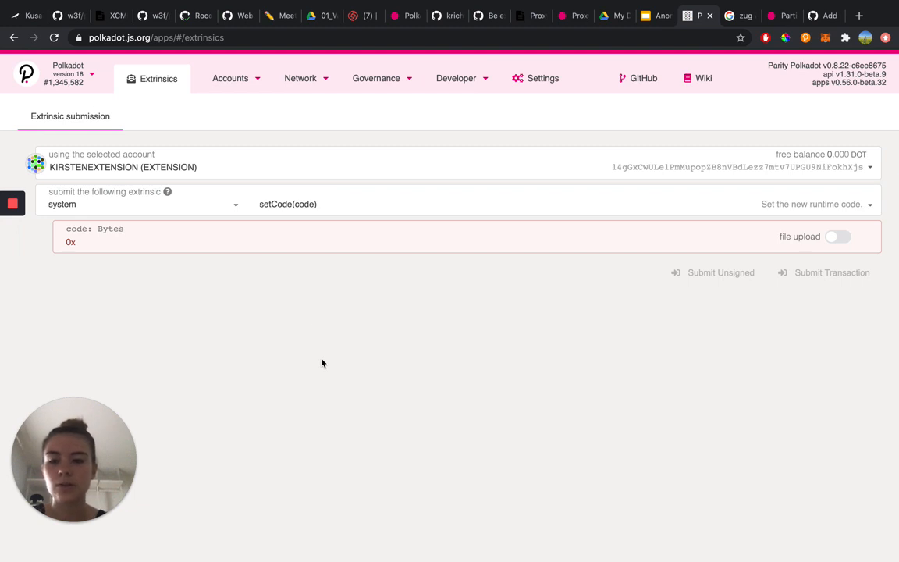
{"action": "mouse_move", "coordinate": [216, 206]}
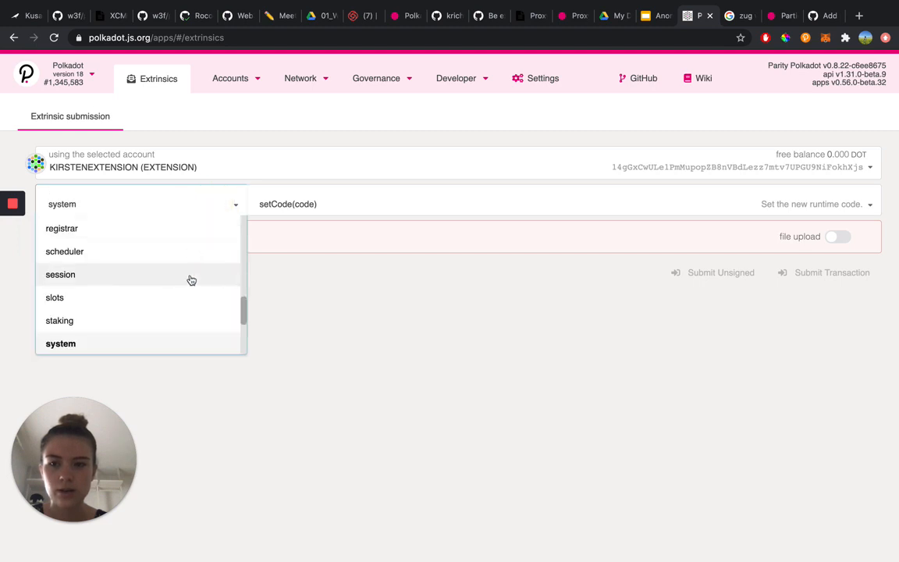
{"action": "scroll", "scroll_direction": "up", "scroll_amount": 3}
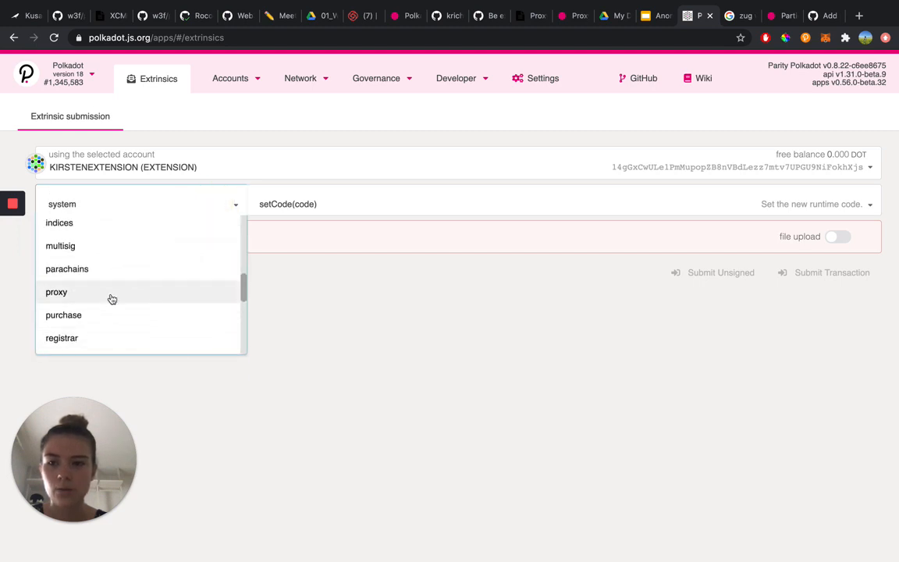
{"action": "mouse_move", "coordinate": [111, 298]}
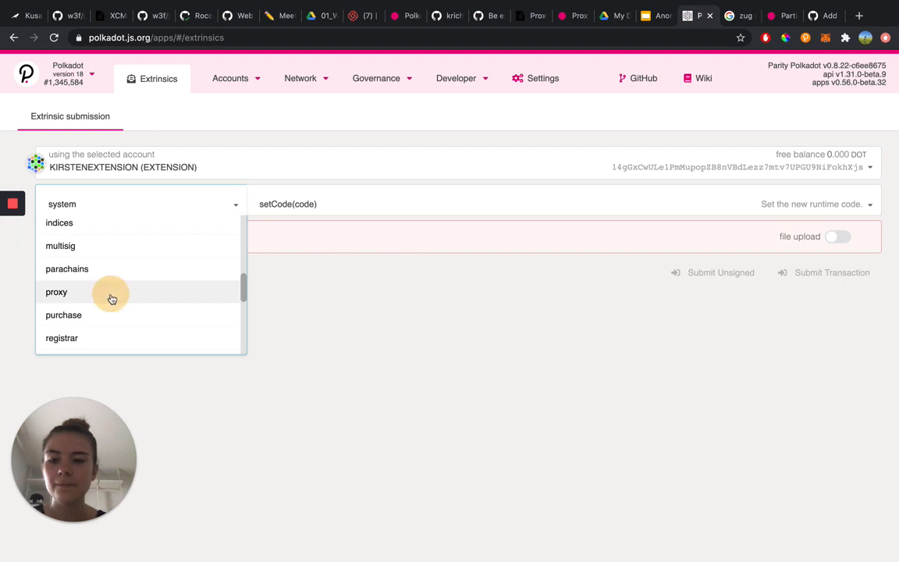
Choose the proxy module with the anonymous(proxy_type, index) call and list the sending accounts
{"action": "left_click", "coordinate": [56, 291]}
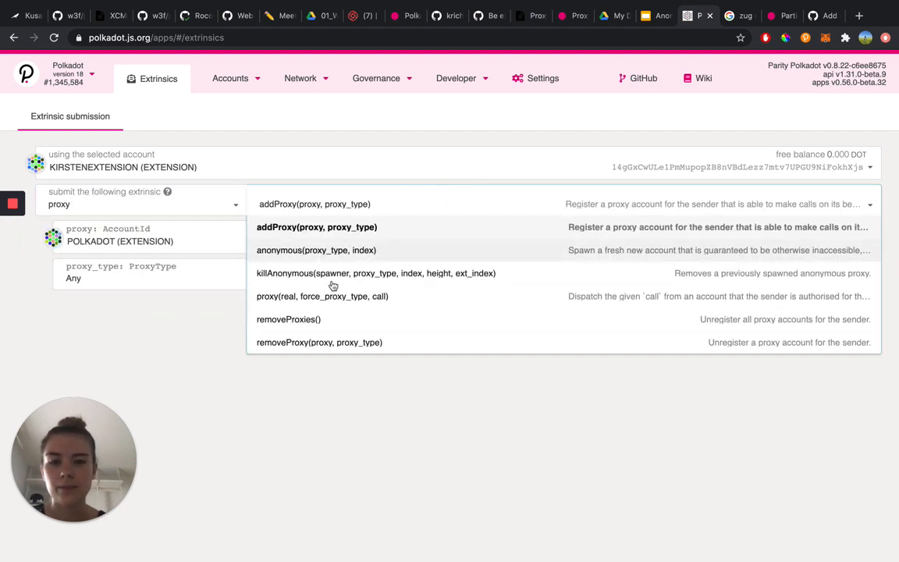
{"action": "mouse_move", "coordinate": [411, 219]}
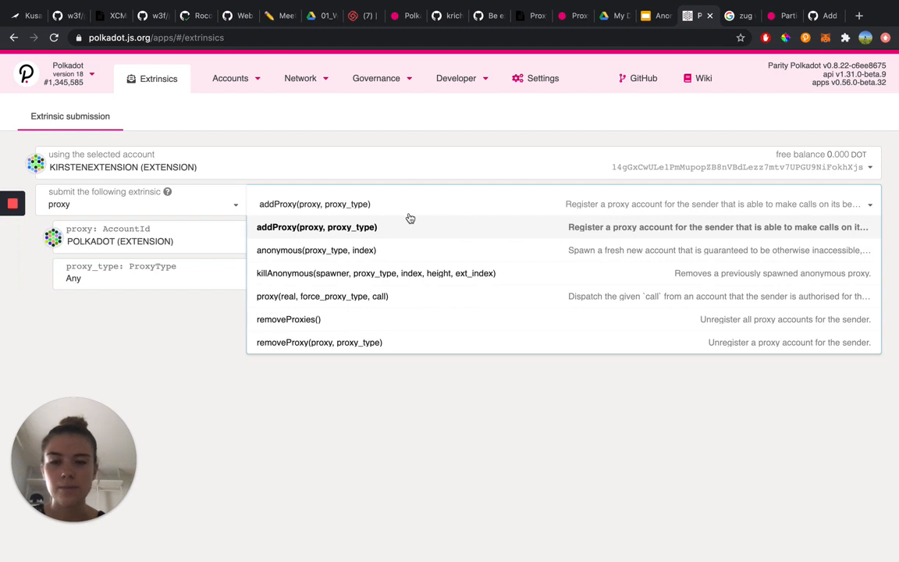
{"action": "mouse_move", "coordinate": [373, 249]}
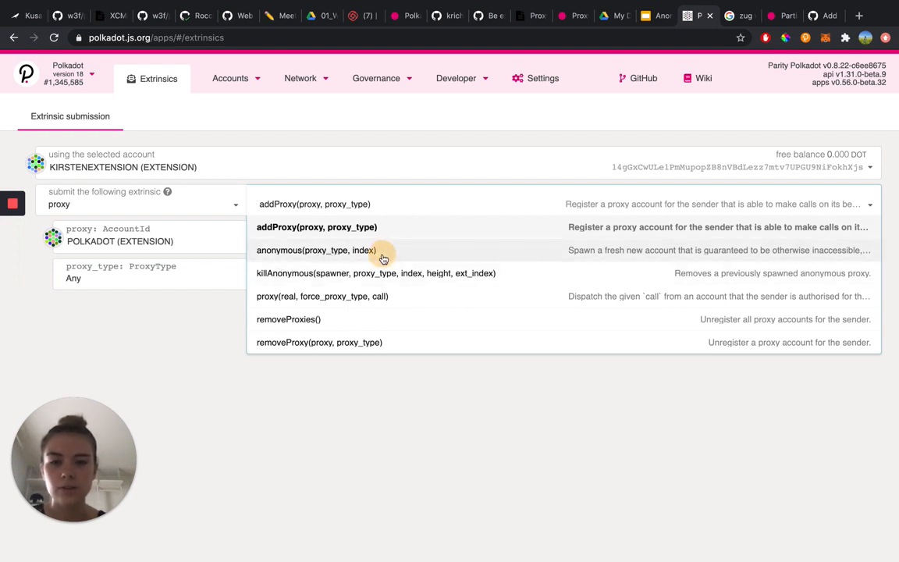
{"action": "left_click", "coordinate": [315, 250]}
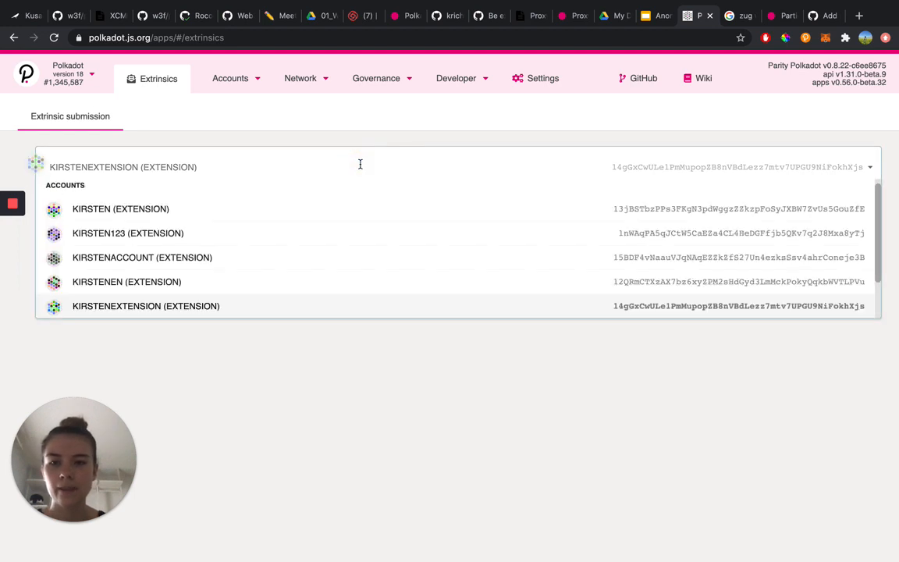
{"action": "scroll", "scroll_direction": "down", "scroll_amount": 3}
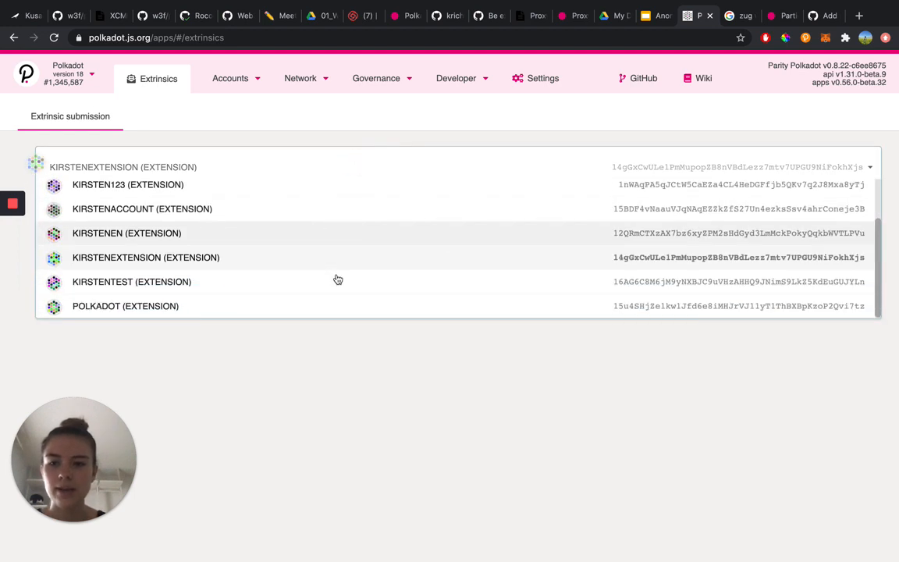
{"action": "scroll", "scroll_direction": "up", "scroll_amount": 3}
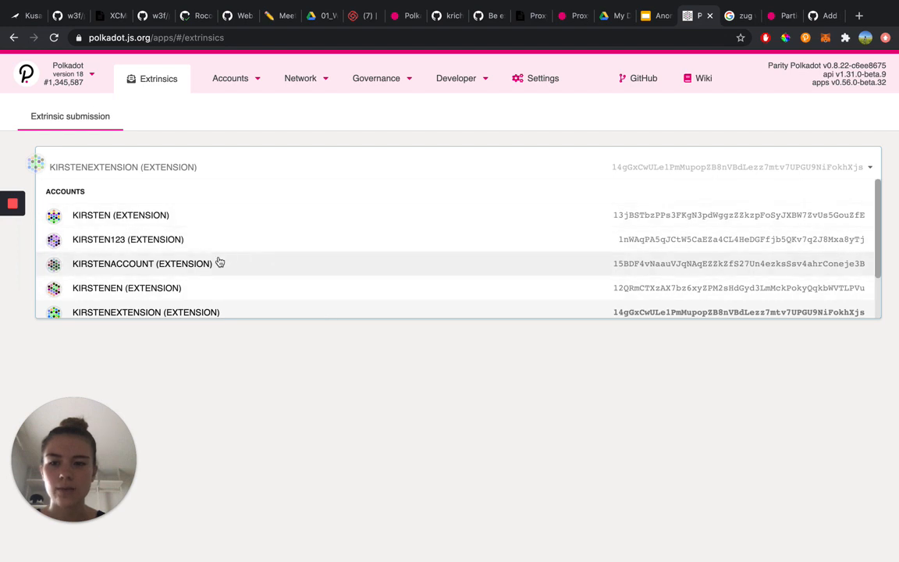
Make KIRSTEN (EXTENSION) the sending account, keeping proxy_type Any and index 0
{"action": "left_click", "coordinate": [120, 215]}
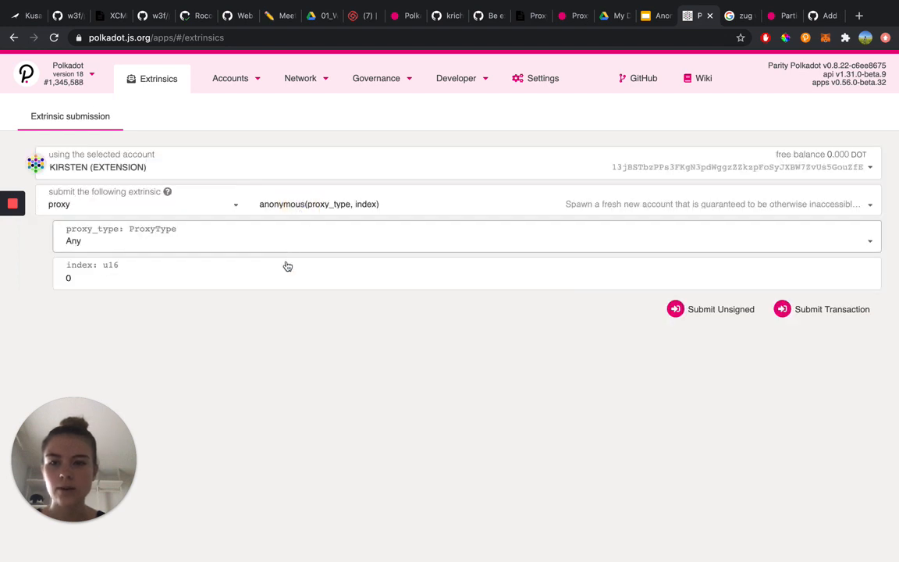
{"action": "mouse_move", "coordinate": [202, 325]}
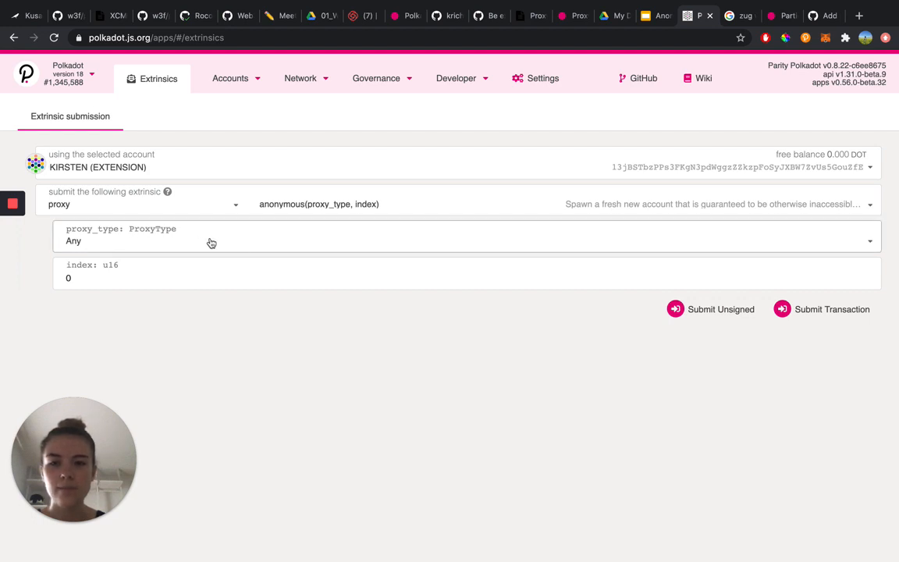
{"action": "mouse_move", "coordinate": [67, 255]}
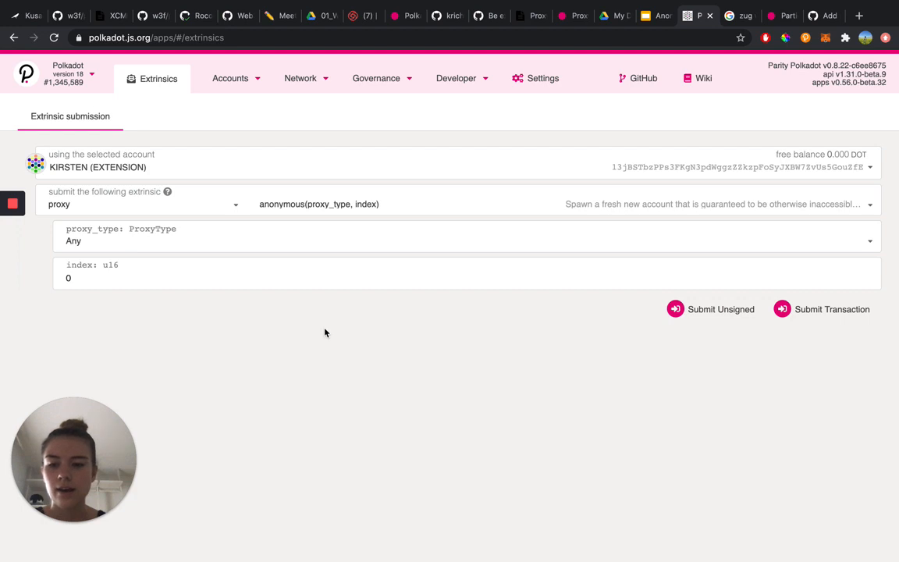
{"action": "mouse_move", "coordinate": [662, 300]}
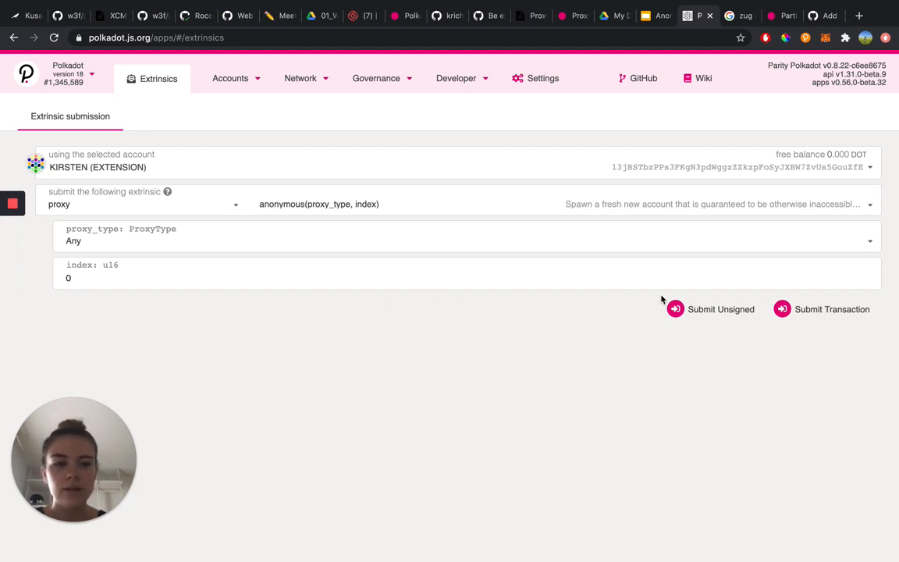
{"action": "mouse_move", "coordinate": [825, 309]}
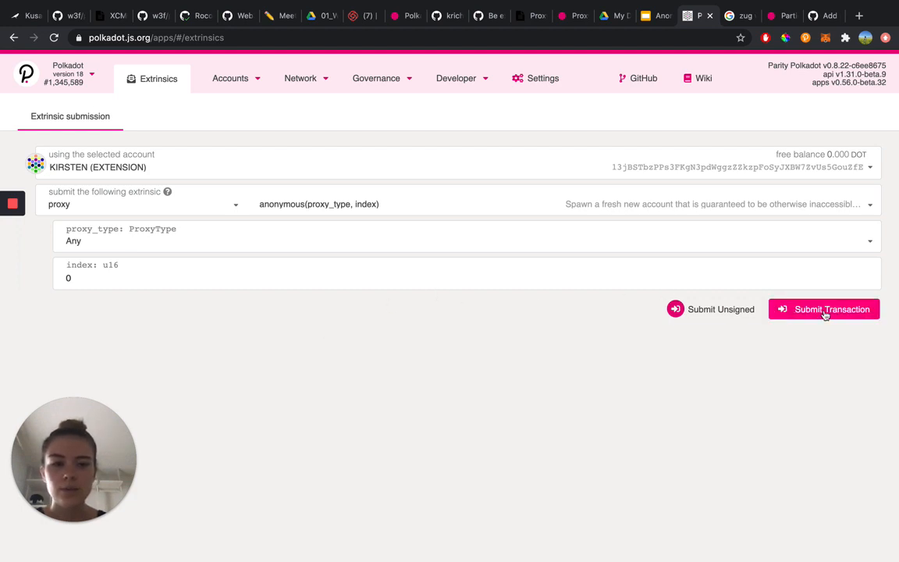
Submit the proxy.anonymous transaction, reaching the authorize dialog with 11.900 milli DOT fees and Sign and Submit checked
{"action": "left_click", "coordinate": [823, 309]}
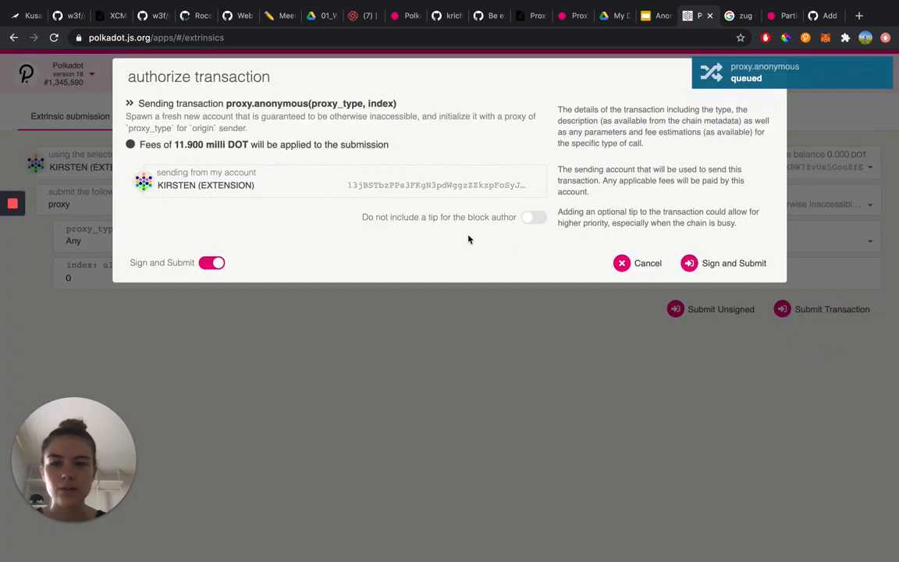
{"action": "mouse_move", "coordinate": [686, 235]}
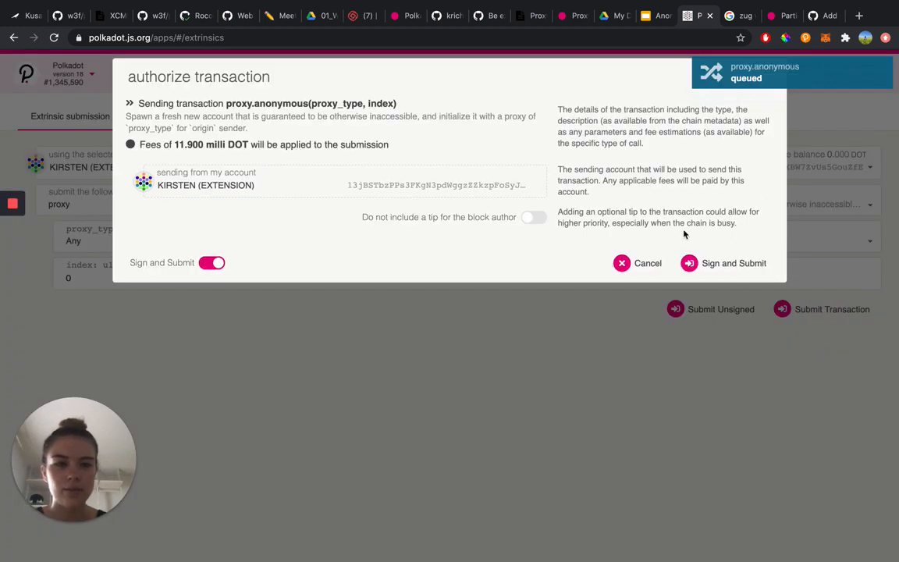
{"action": "mouse_move", "coordinate": [789, 238]}
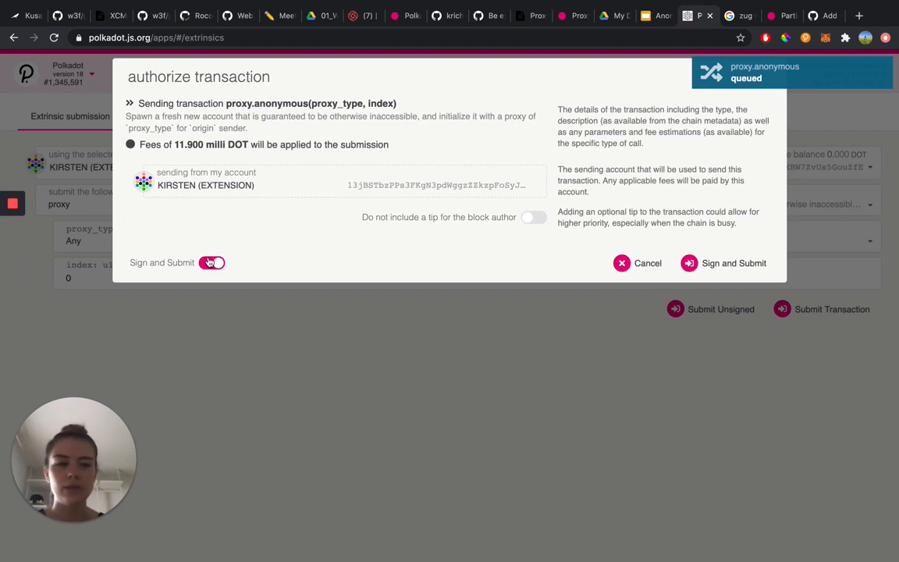
{"action": "left_click", "coordinate": [211, 262]}
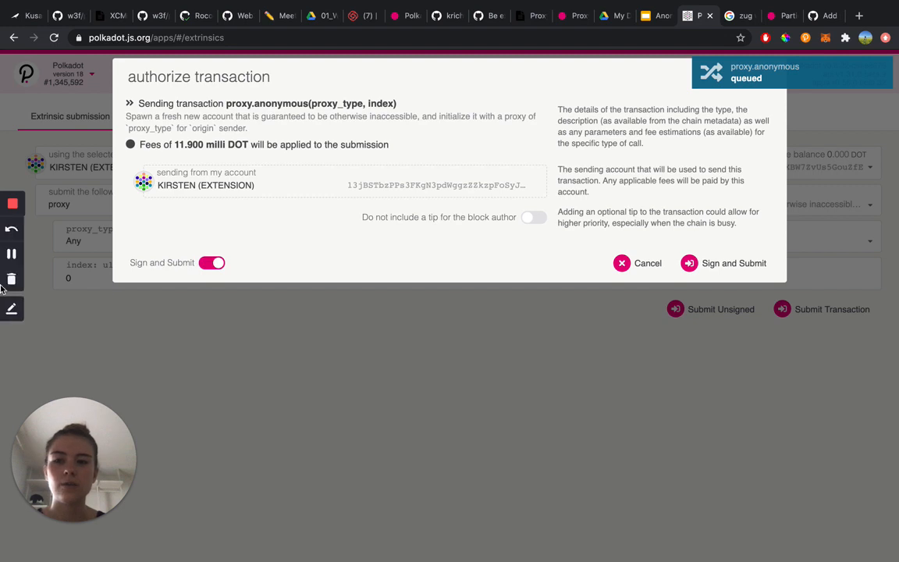